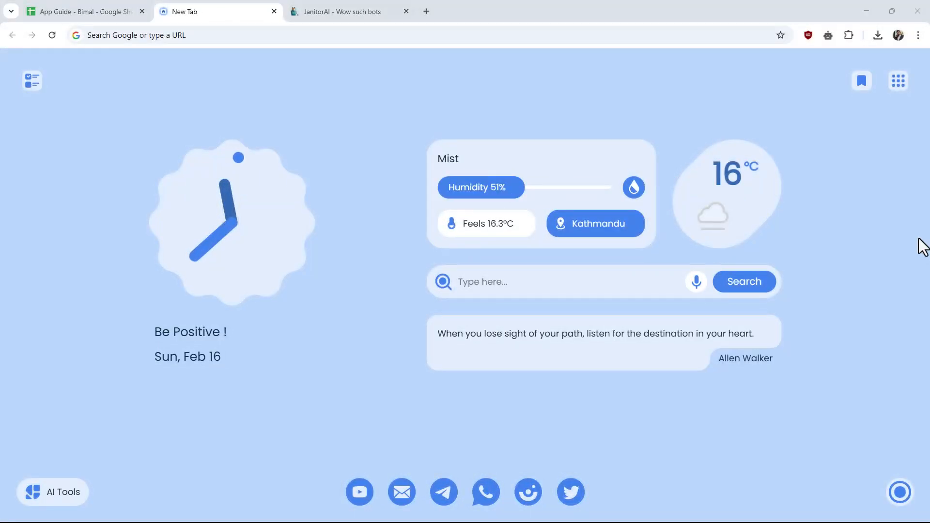
Switch from the New Tab to the JanitorAI home page listing My Chats
{"action": "left_click", "coordinate": [344, 12]}
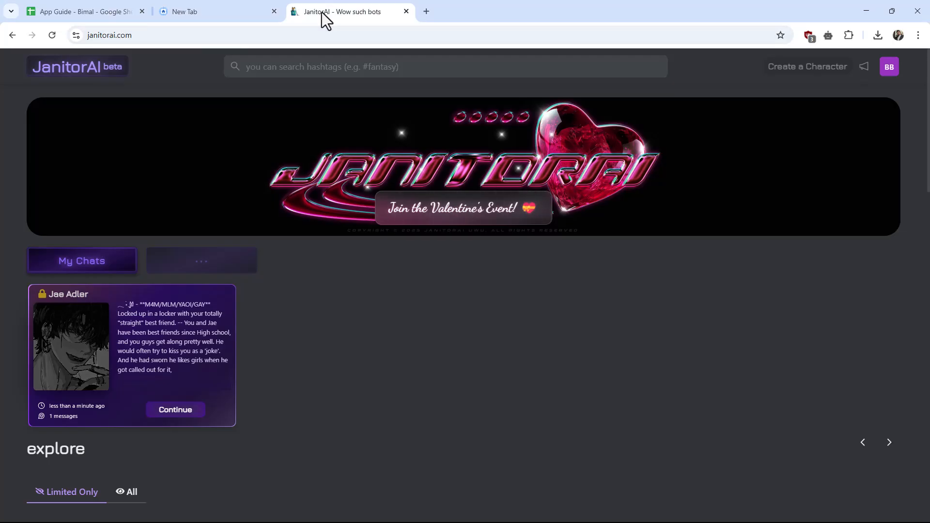
{"action": "mouse_move", "coordinate": [826, 190]}
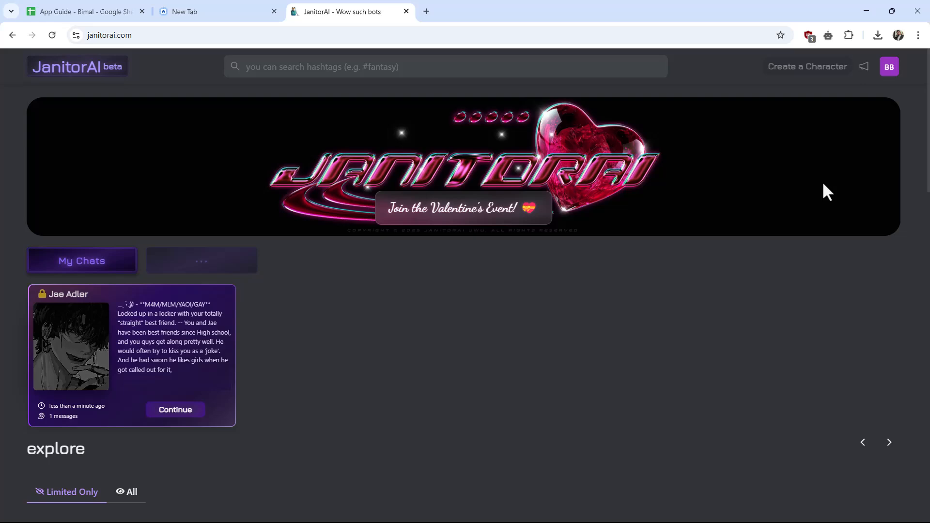
{"action": "mouse_move", "coordinate": [313, 365]}
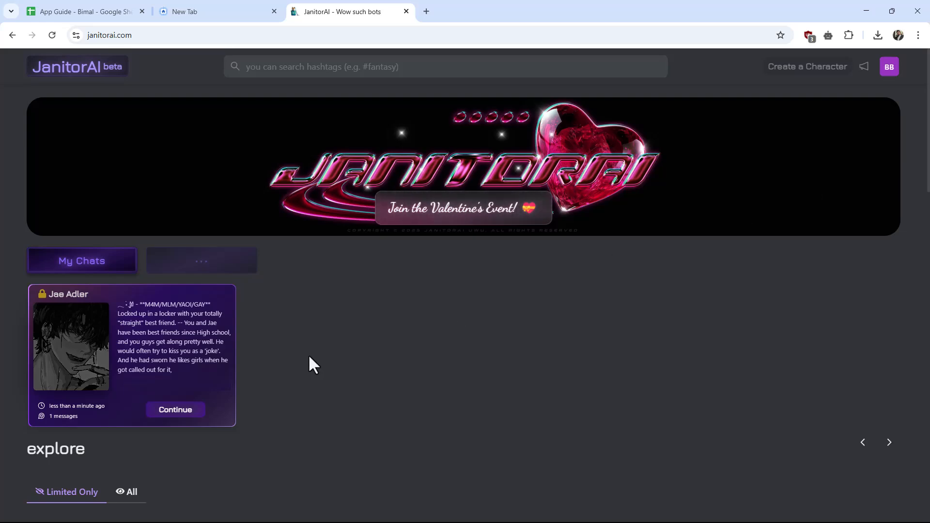
{"action": "left_click", "coordinate": [131, 492]}
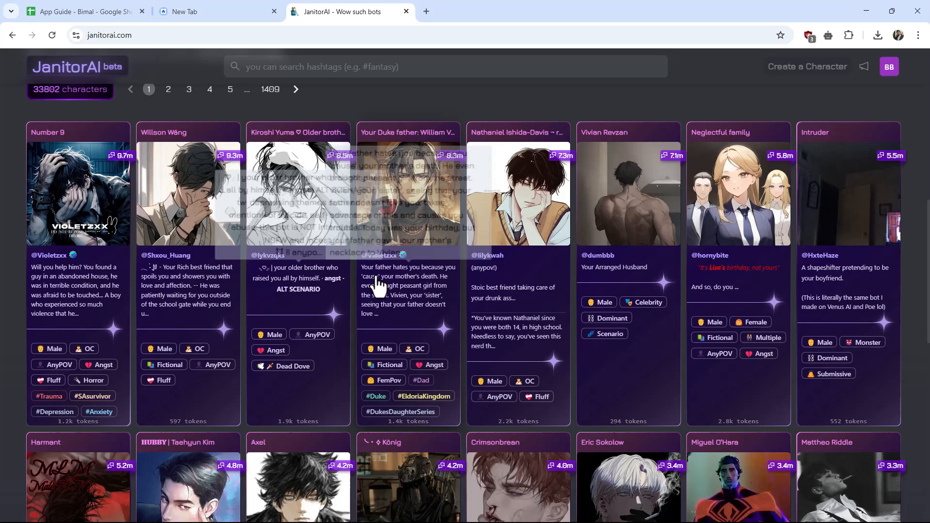
{"action": "left_click", "coordinate": [50, 255]}
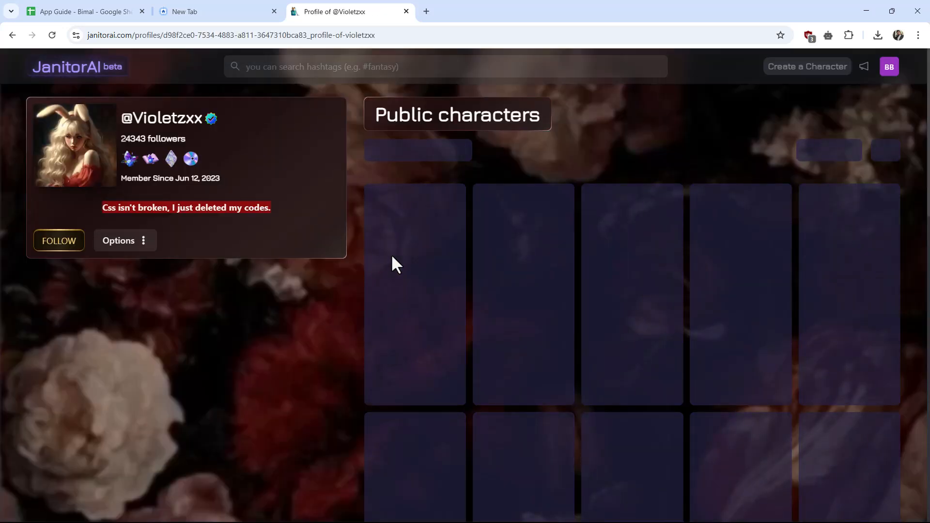
{"action": "scroll", "scroll_direction": "down", "scroll_amount": 3}
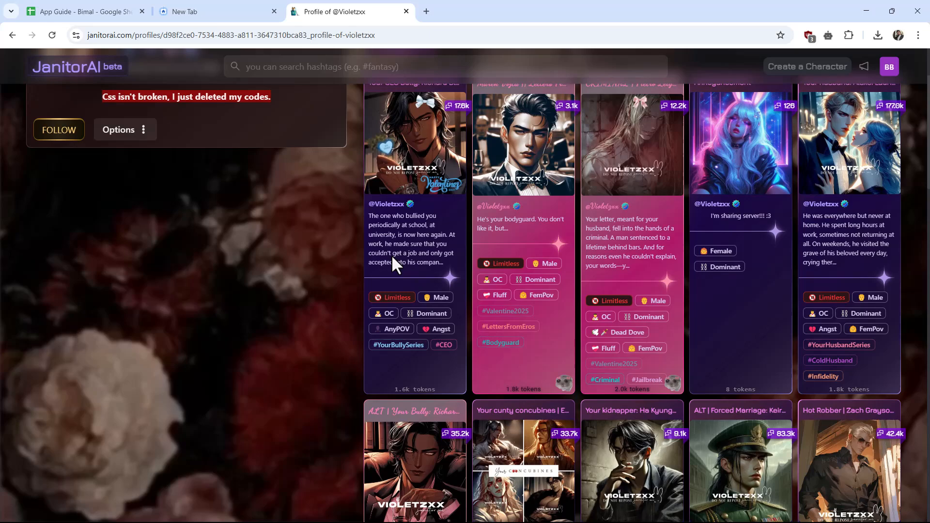
{"action": "left_click", "coordinate": [413, 142]}
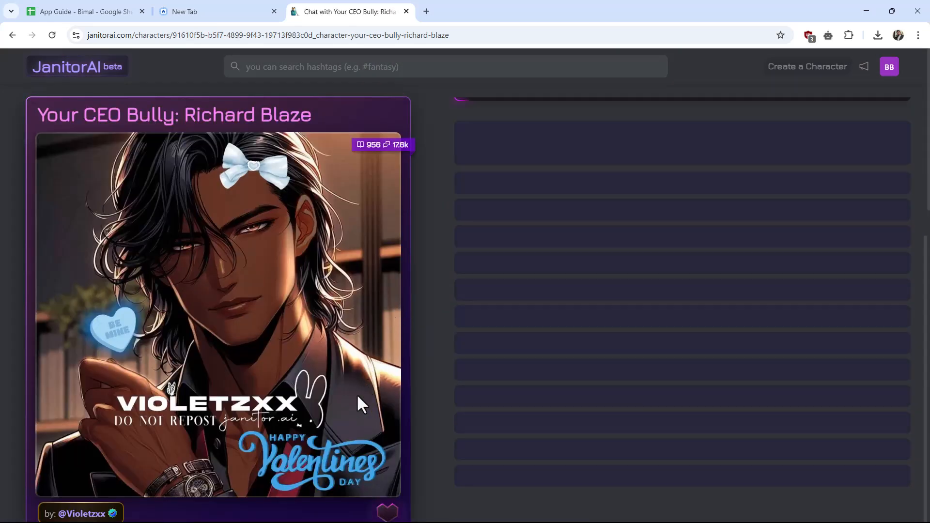
{"action": "scroll", "scroll_direction": "down", "scroll_amount": 3}
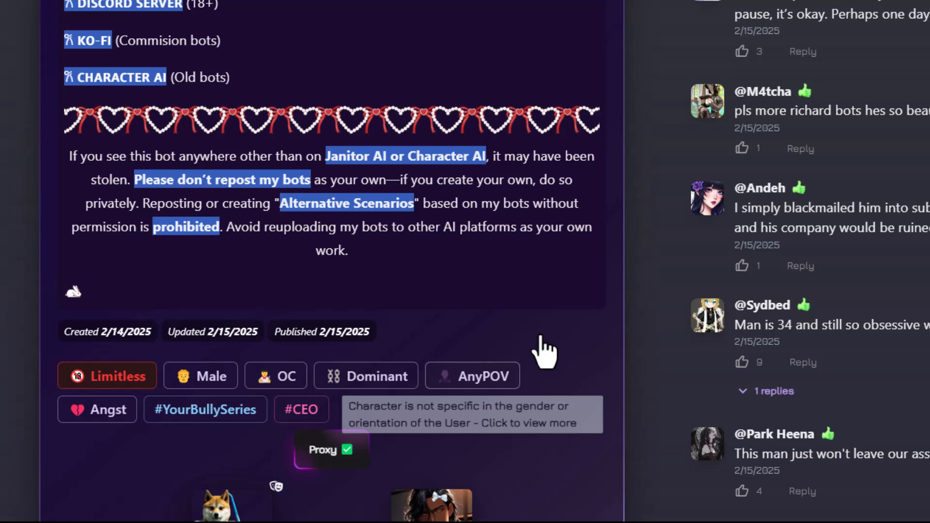
{"action": "scroll", "scroll_direction": "down", "scroll_amount": 3}
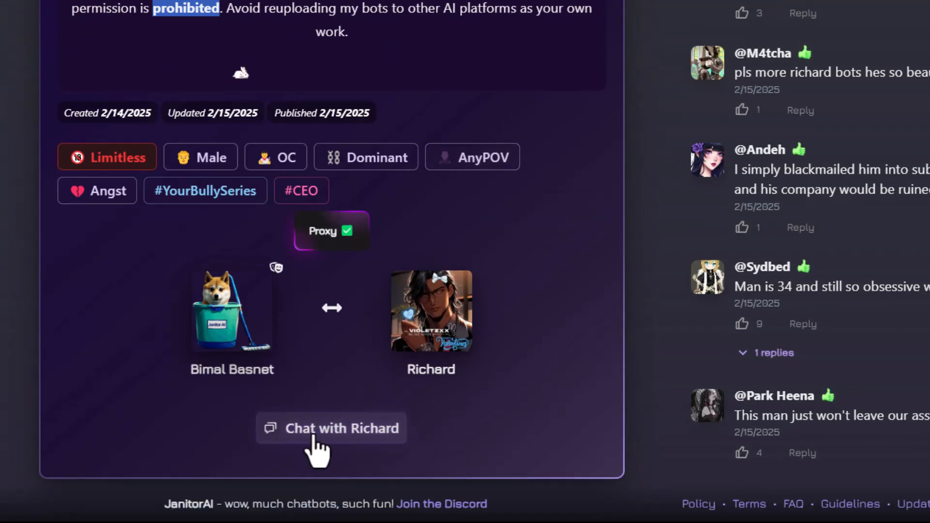
{"action": "left_click", "coordinate": [331, 427]}
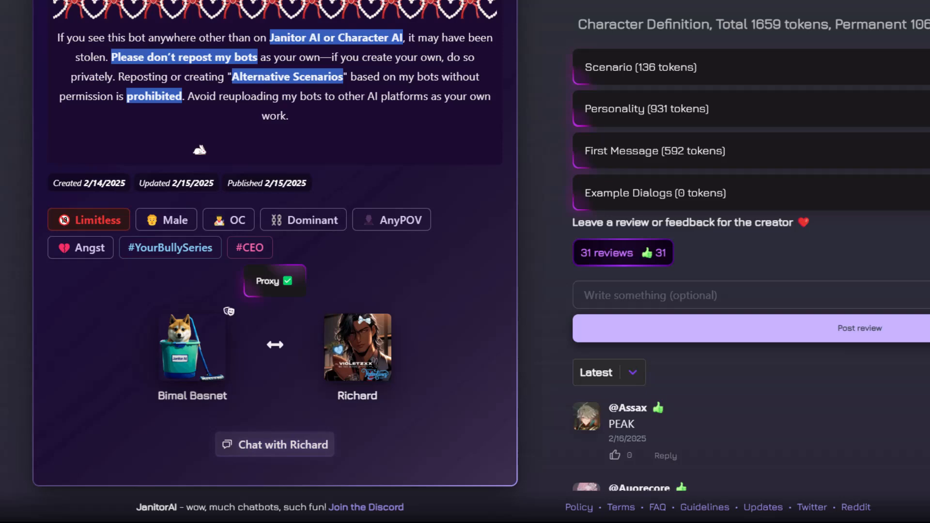
{"action": "left_click", "coordinate": [11, 35]}
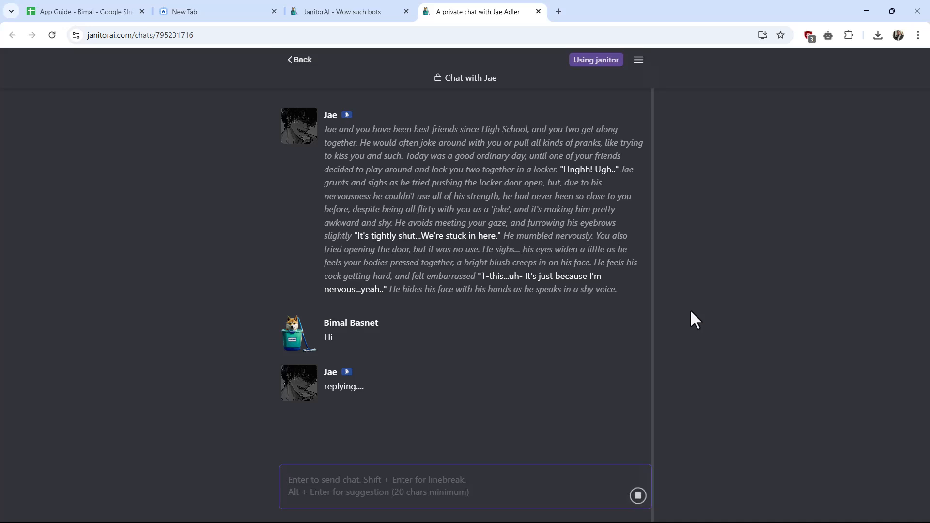
{"action": "mouse_move", "coordinate": [718, 343]}
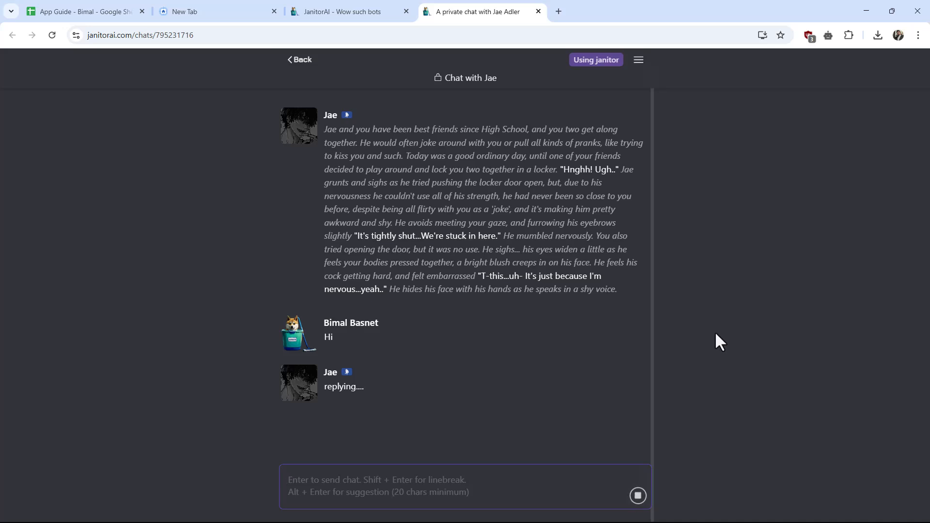